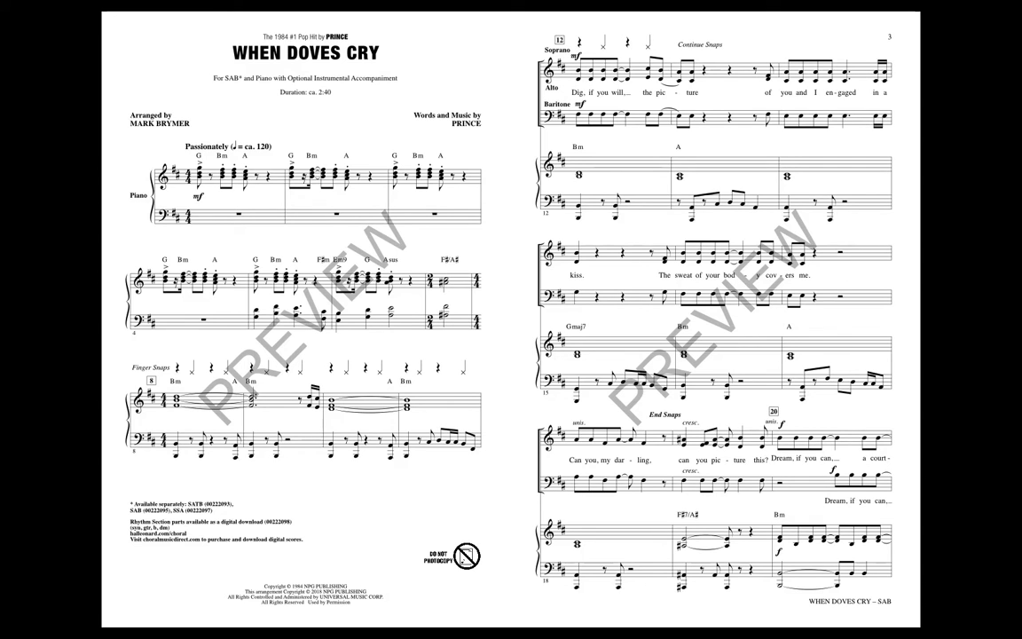
scroll("down", 3)
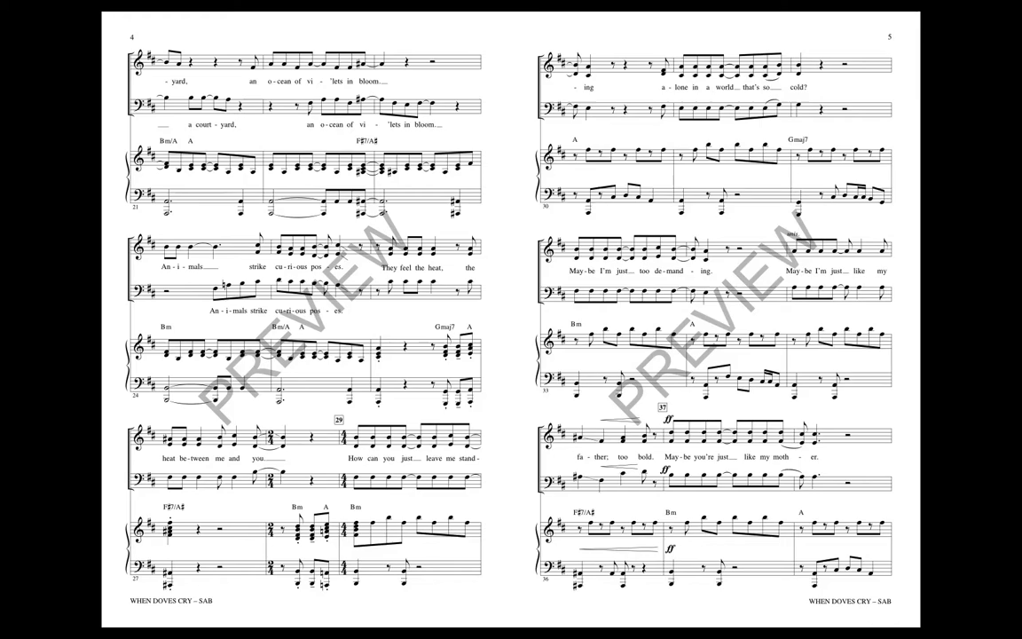
scroll("down", 3)
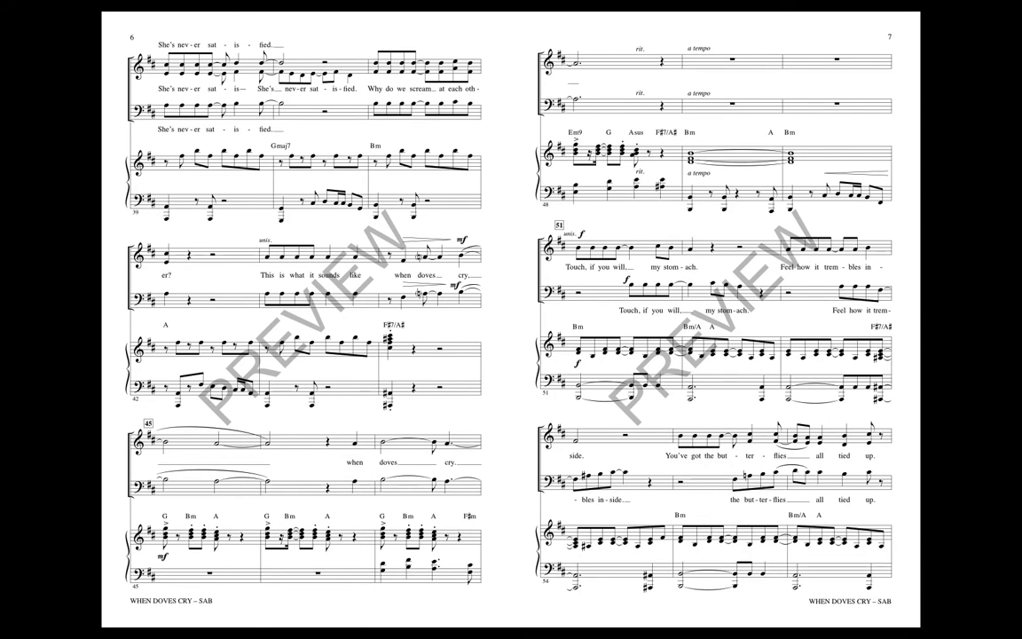
scroll("down", 3)
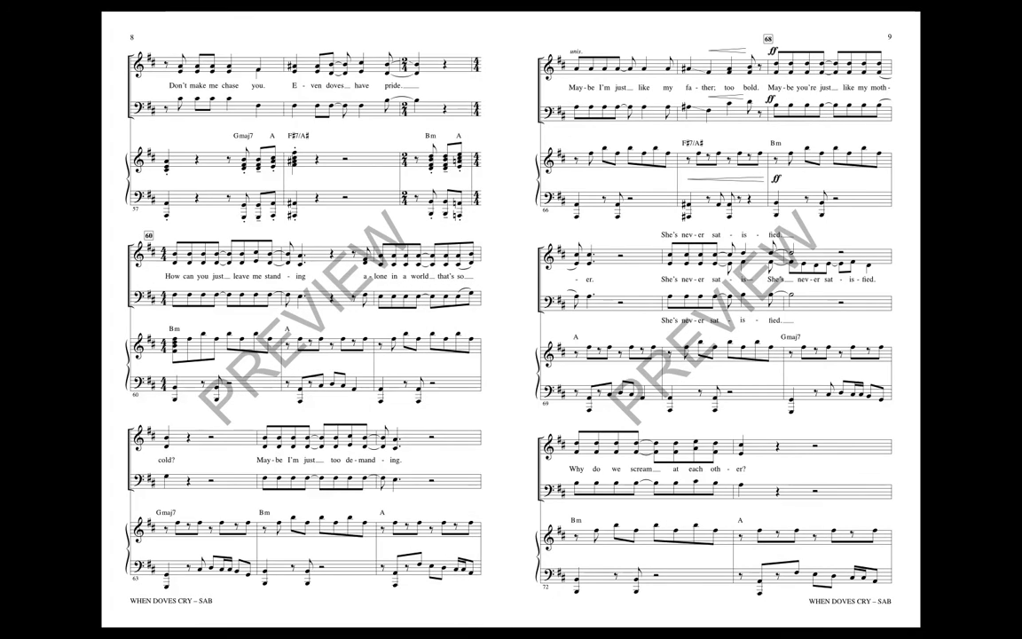